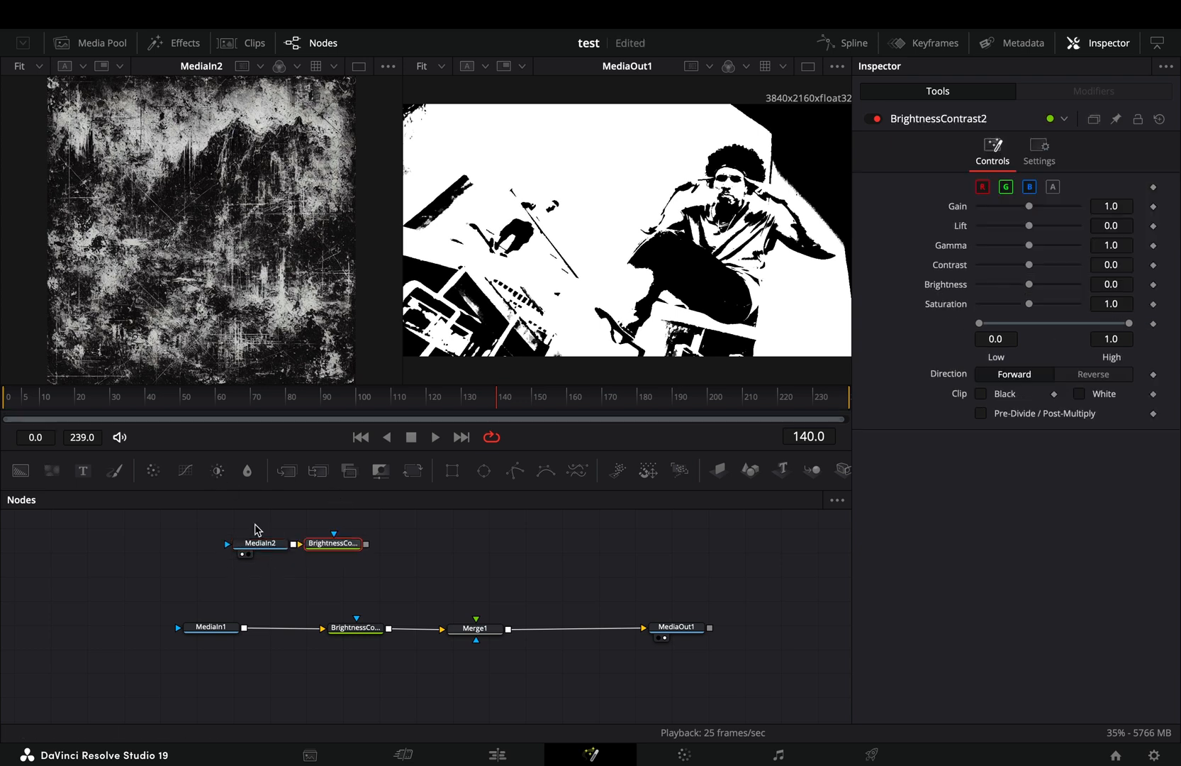
mouse_move(413, 470)
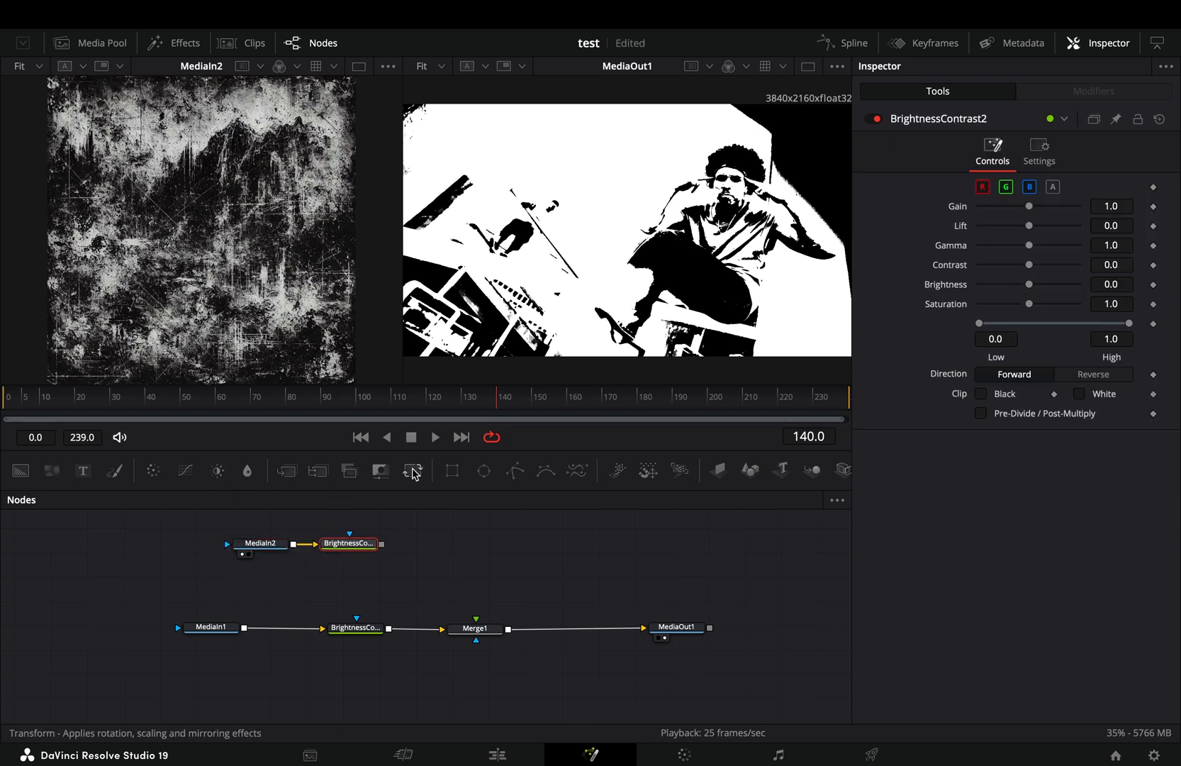
- Add a Transform1 node after BrightnessContrast2 on the grunge texture branch
left_click(412, 470)
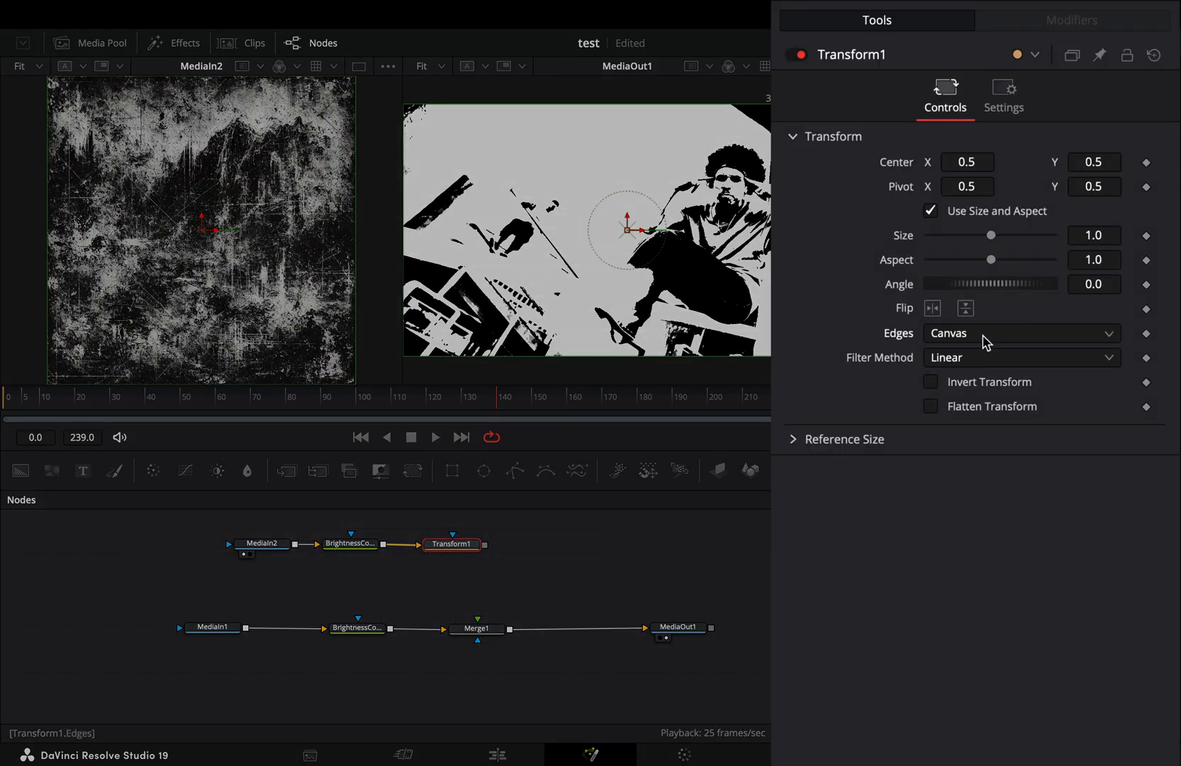
- Mirror the texture's edges and drive its Center with a Shake modifier with raised smoothness
right_click(967, 161)
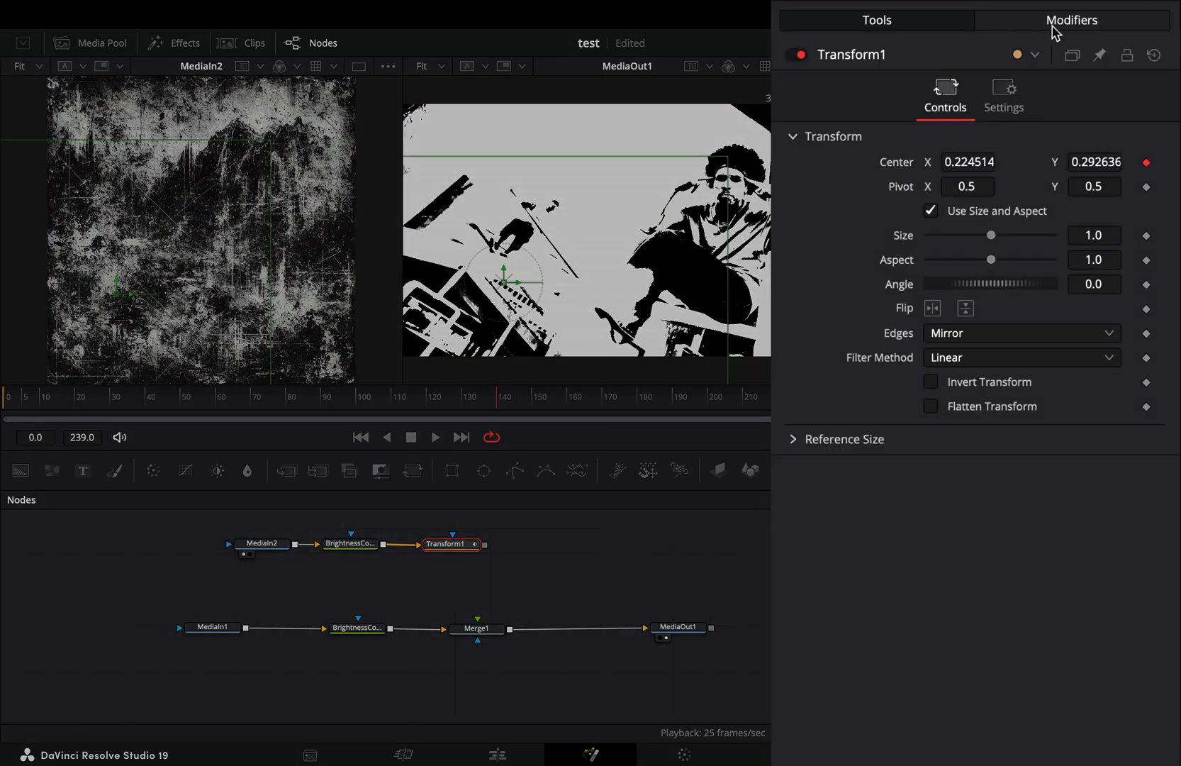
left_click(1072, 20)
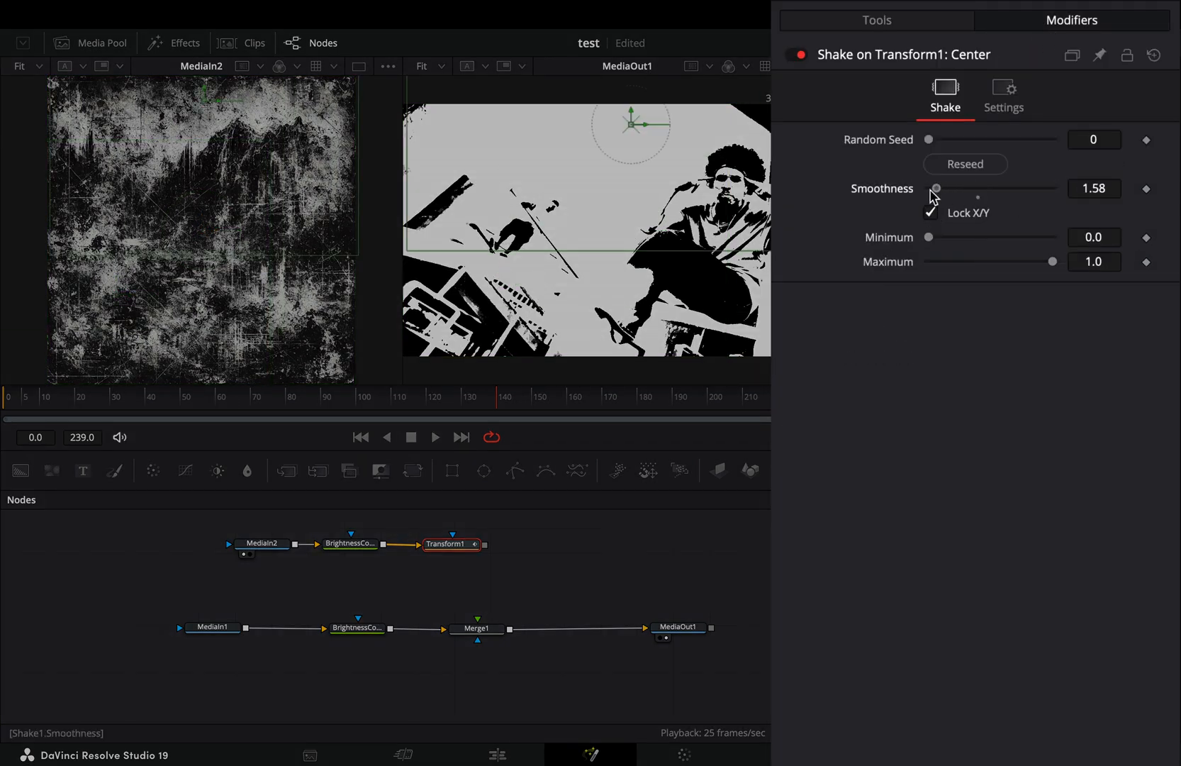
left_click(876, 21)
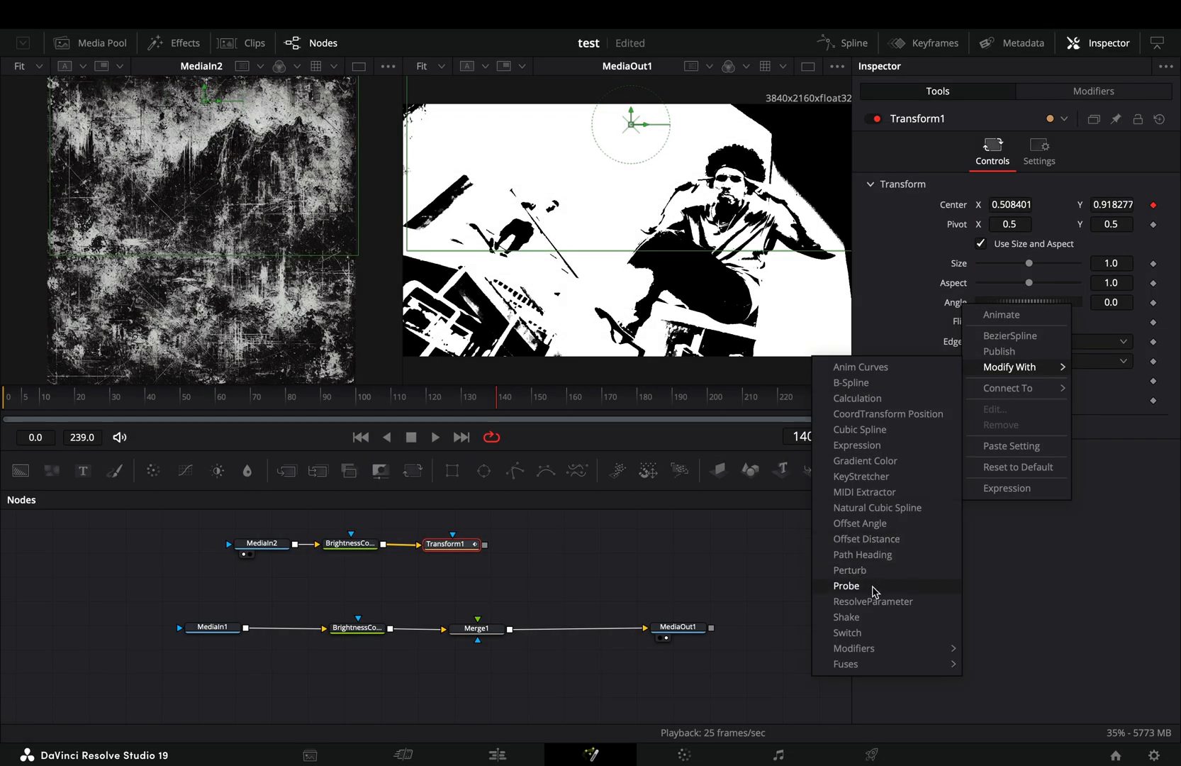
- Shake the texture's angle up to 360, mirror Merge1 edges, set its blend, add StopMotion
left_click(847, 617)
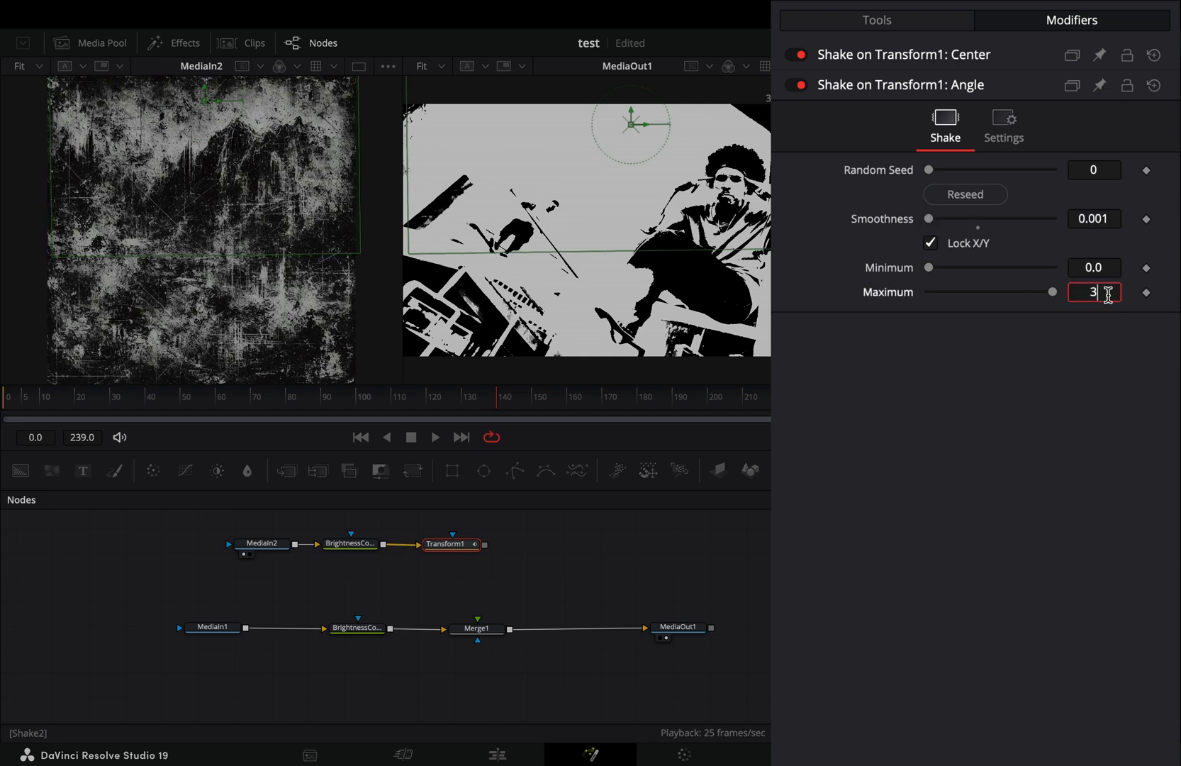
type("360")
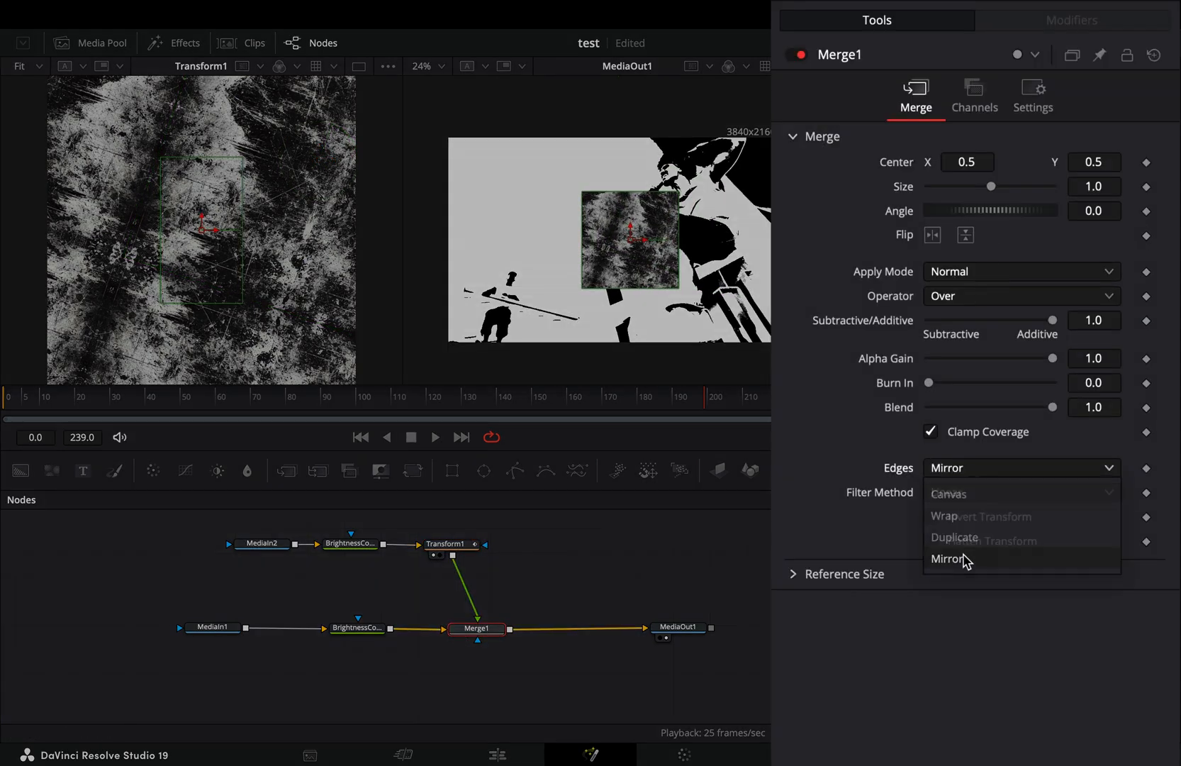
left_click(1021, 271)
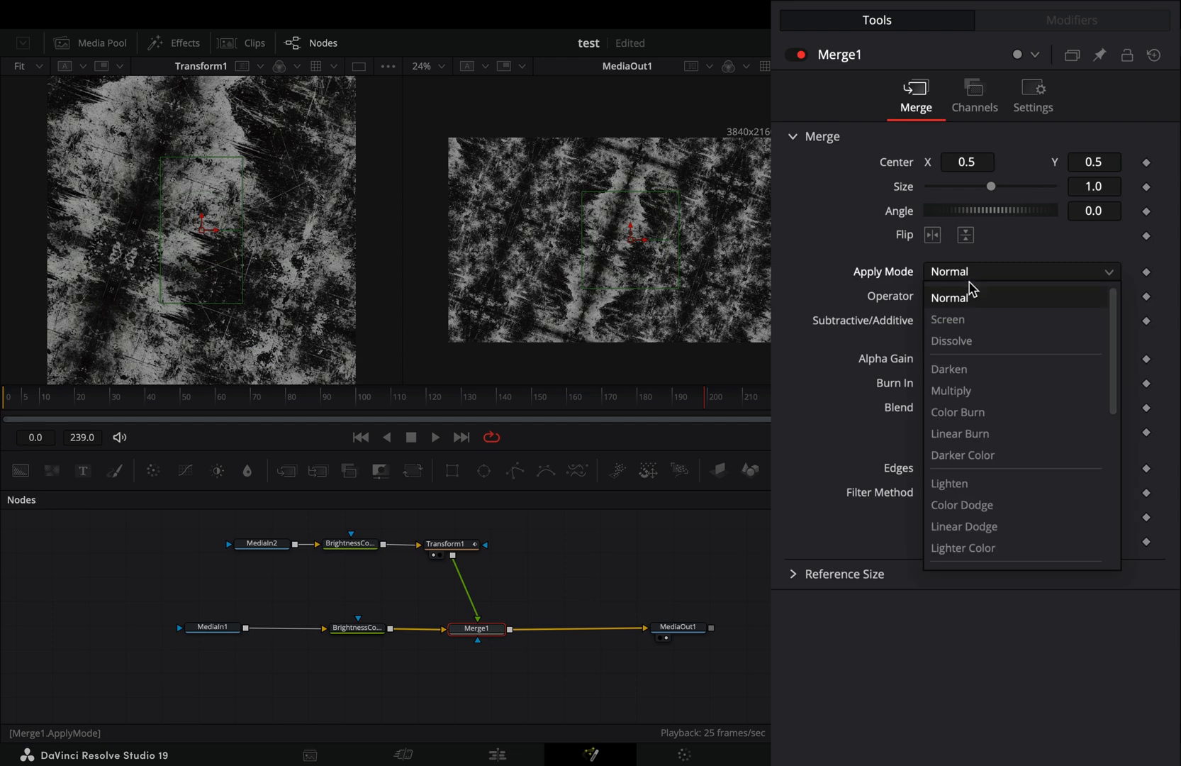
left_click(949, 482)
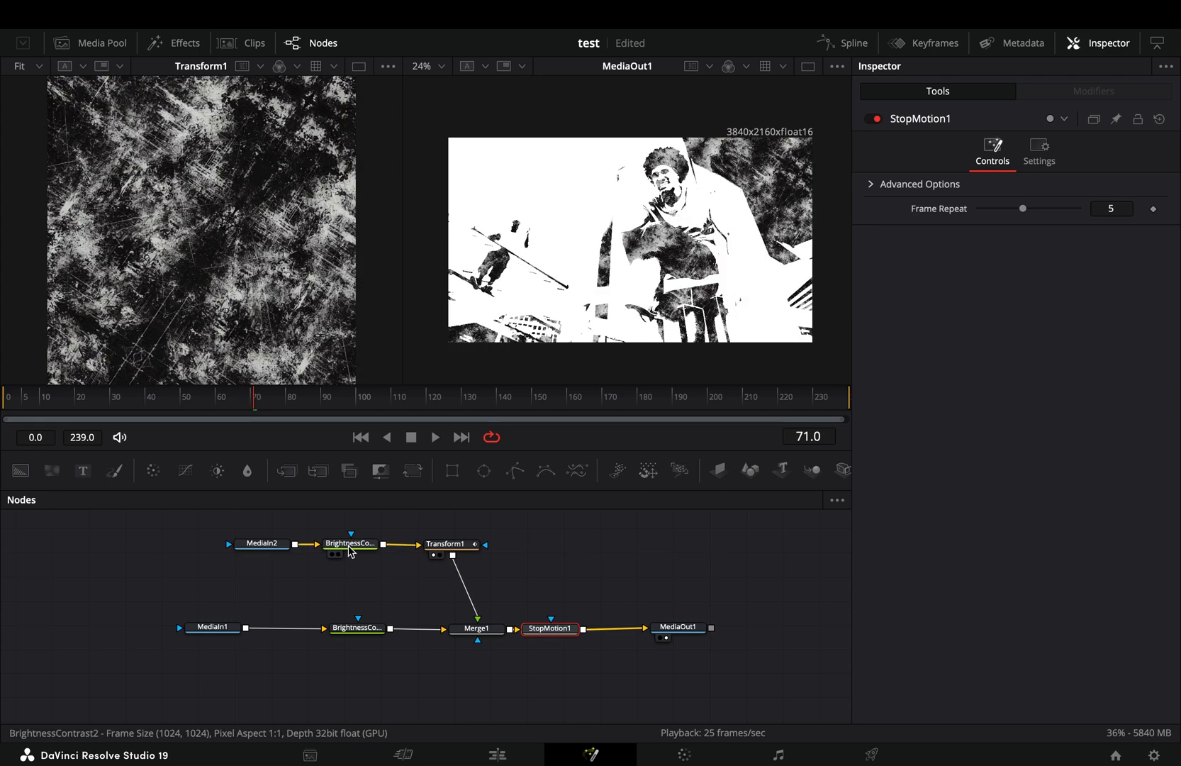
left_click(350, 543)
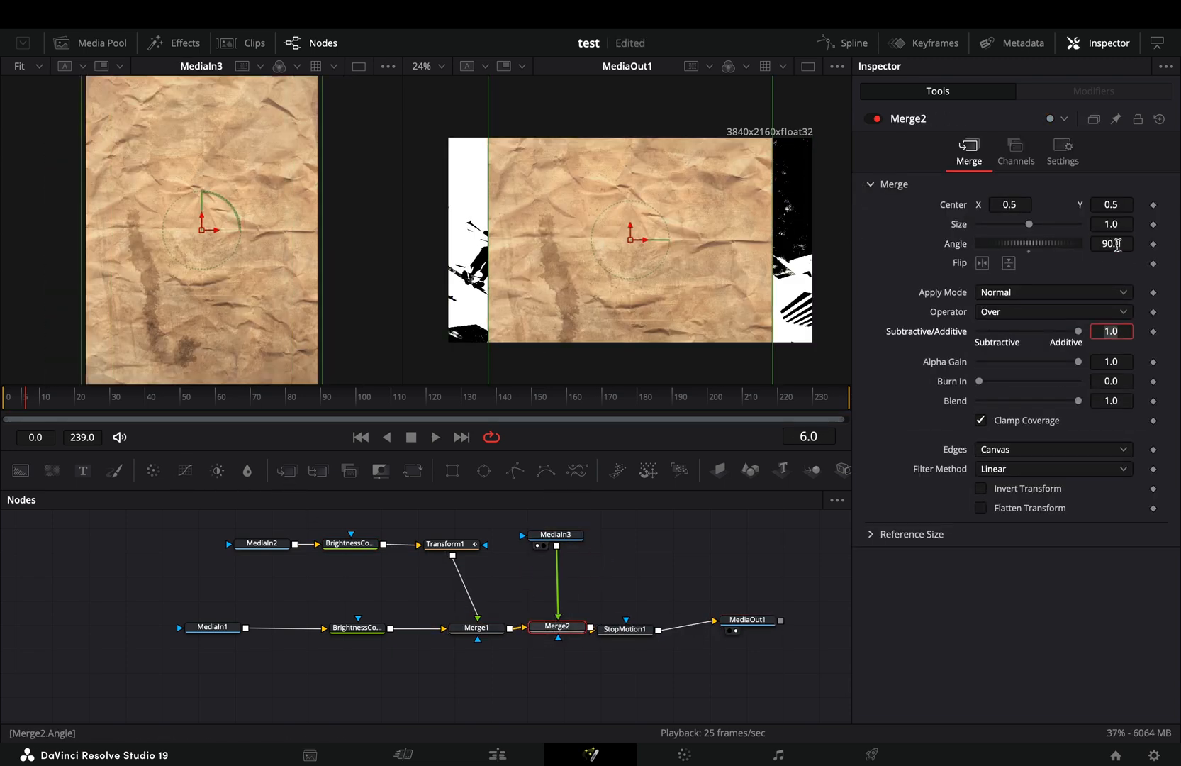
- Switch the paper texture merge's Apply Mode from Darken to Overlay
left_click(1052, 291)
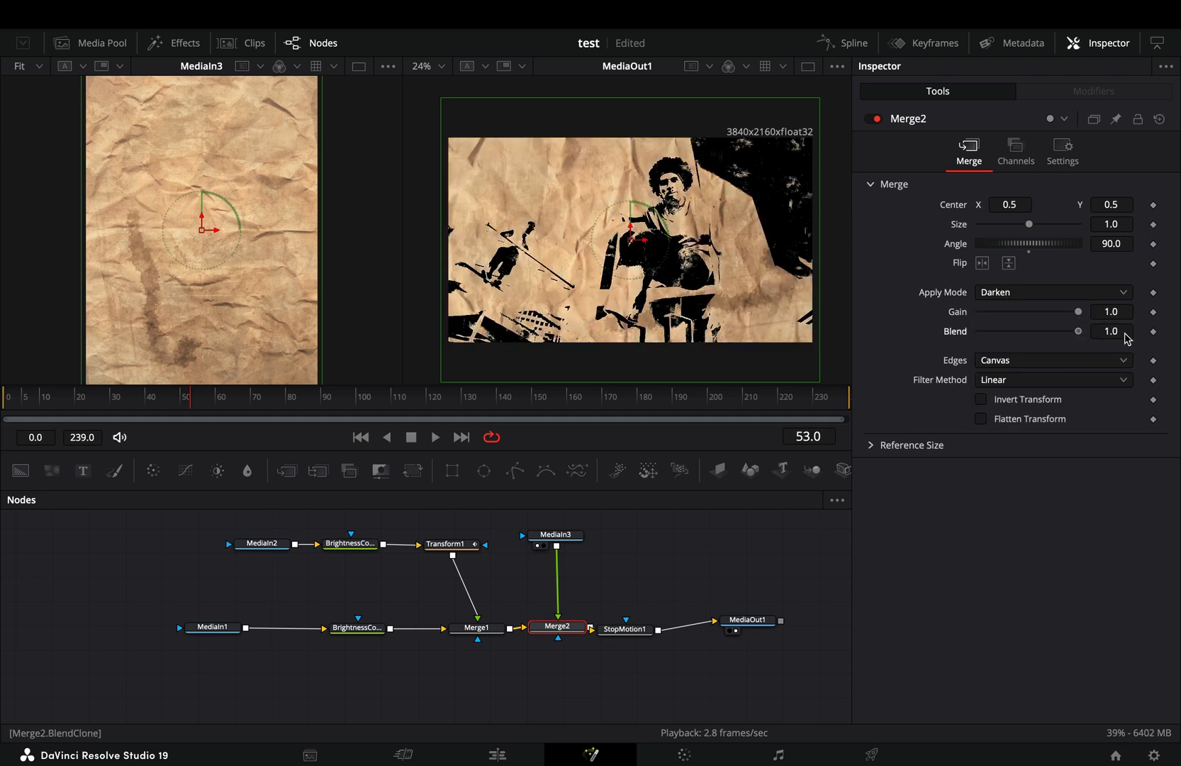
left_click(1053, 293)
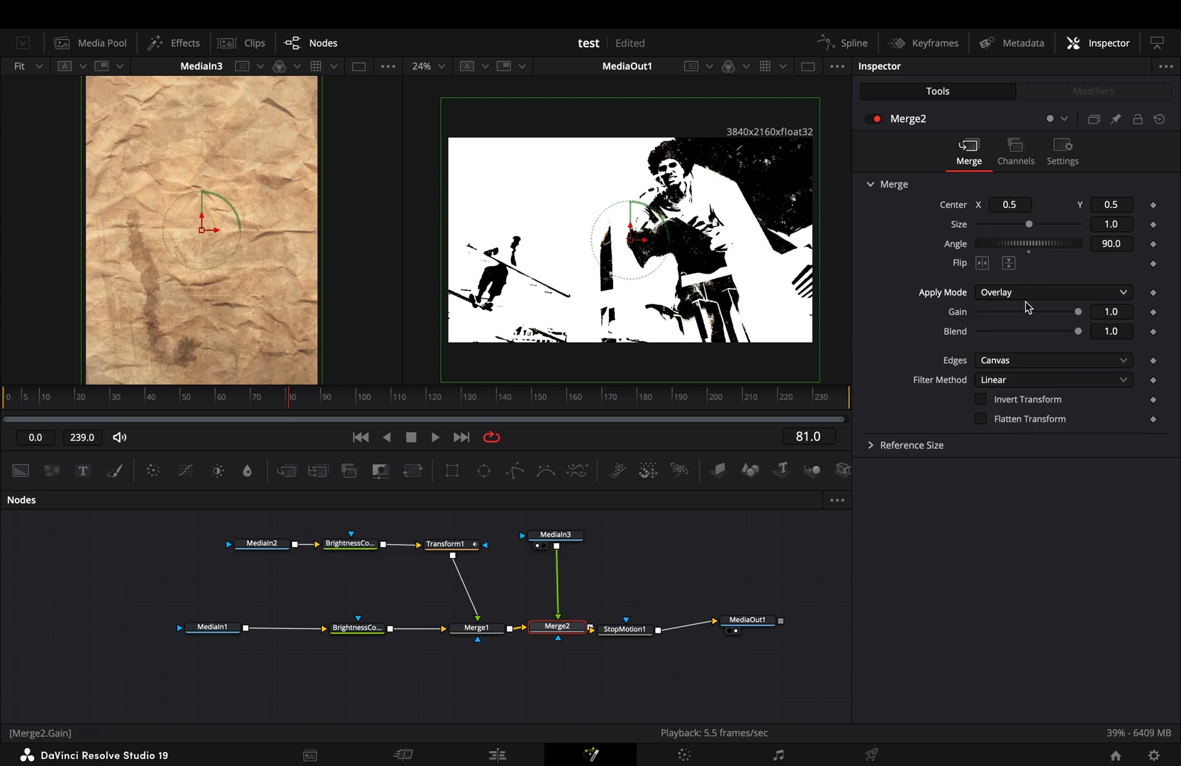